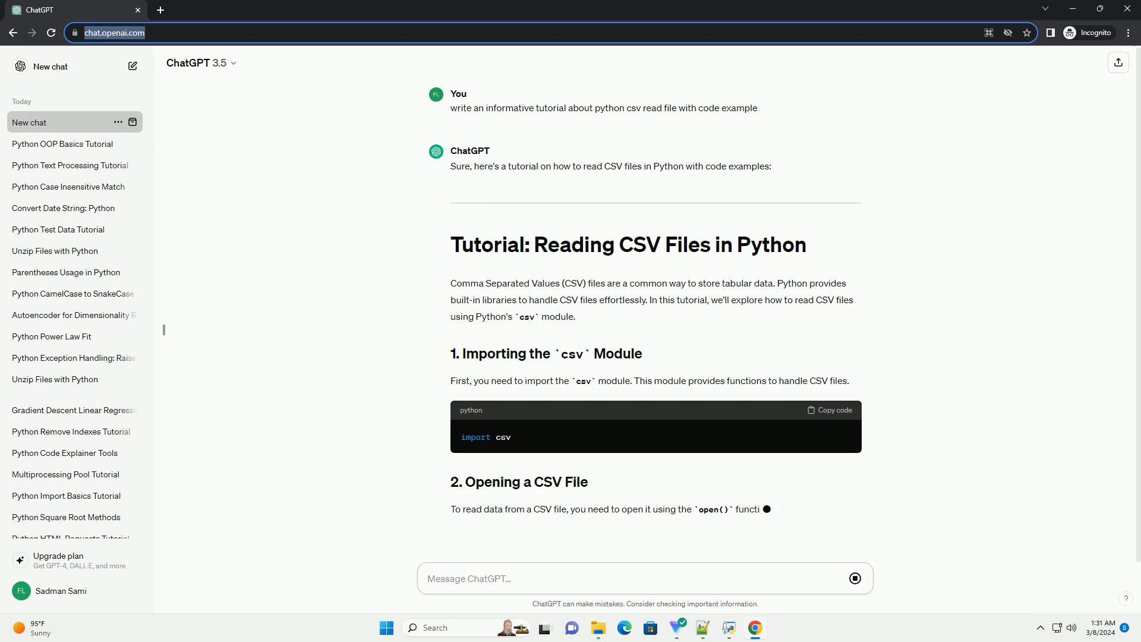
pyautogui.scroll(-3)
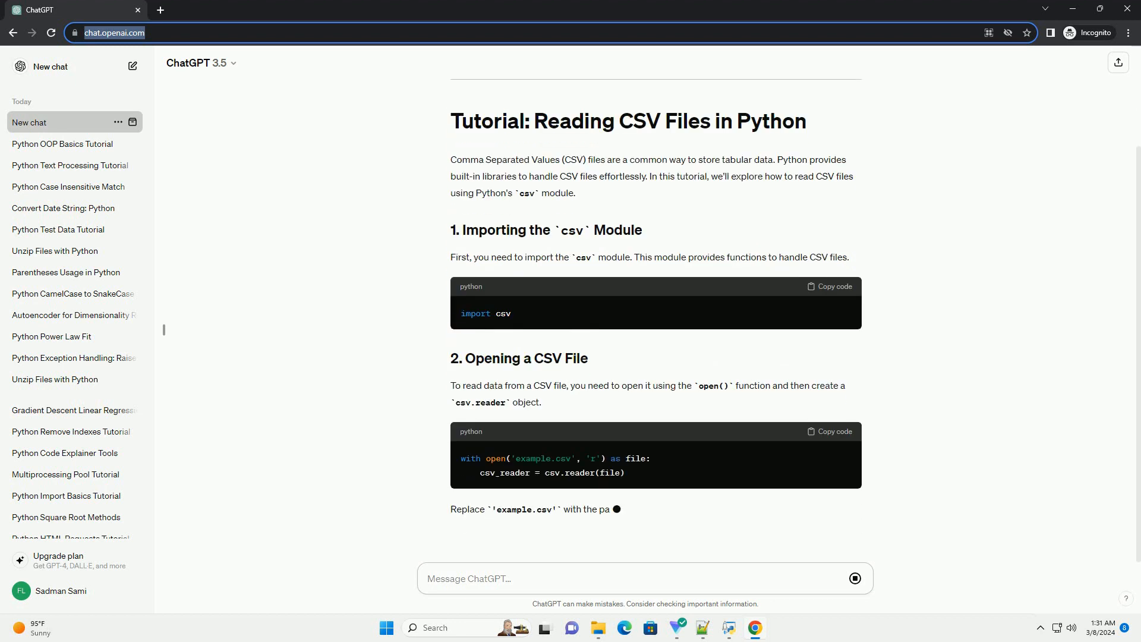
pyautogui.scroll(-3)
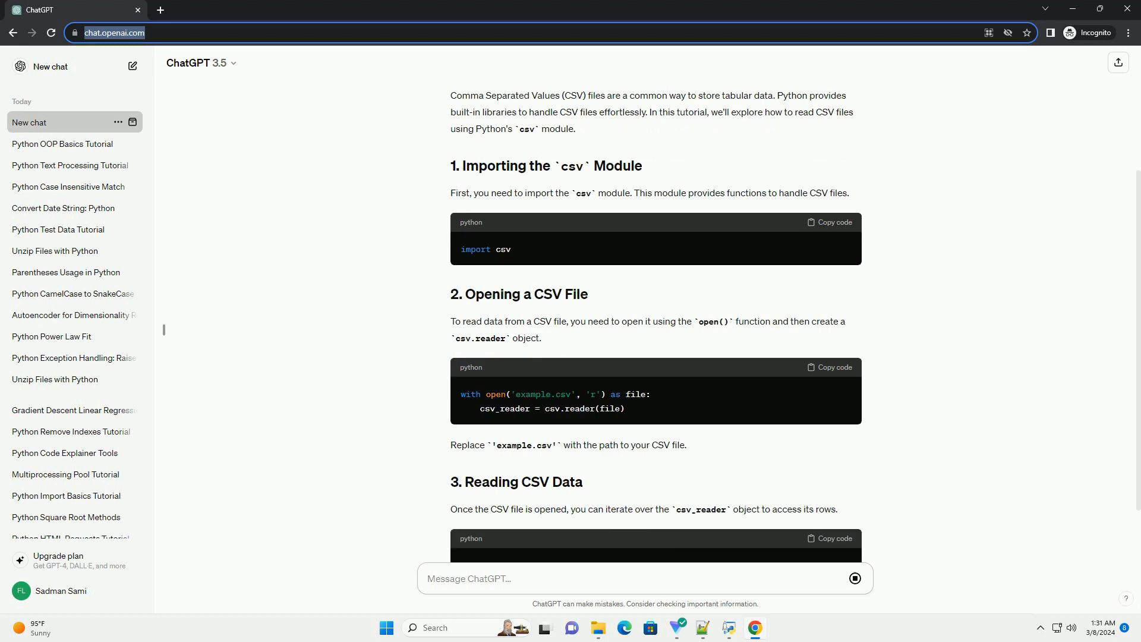
pyautogui.scroll(-3)
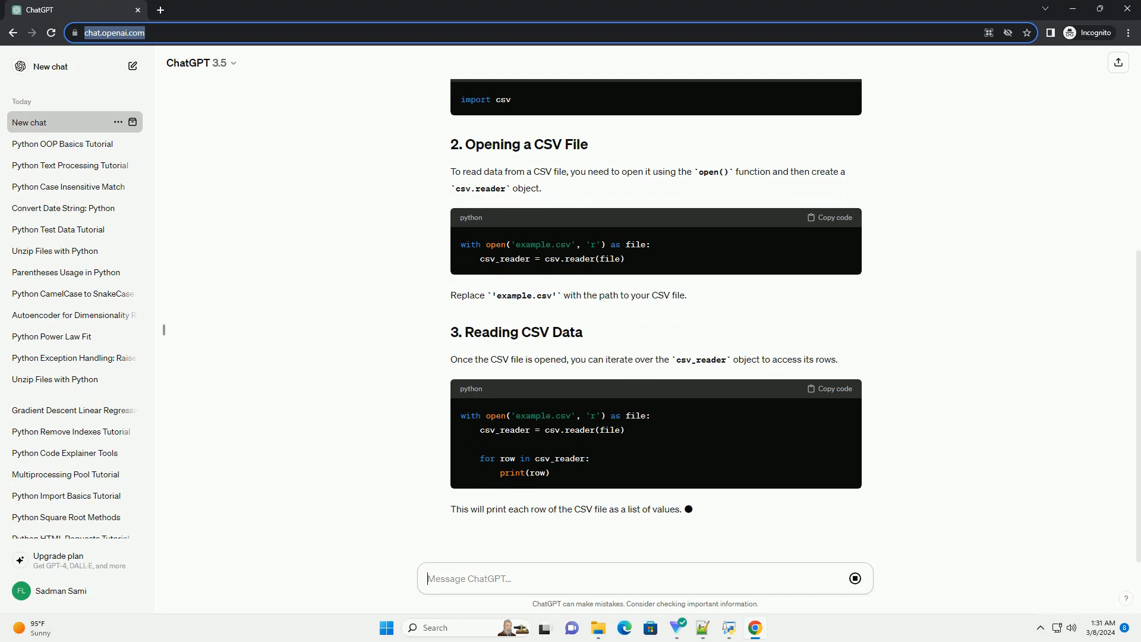
pyautogui.scroll(-3)
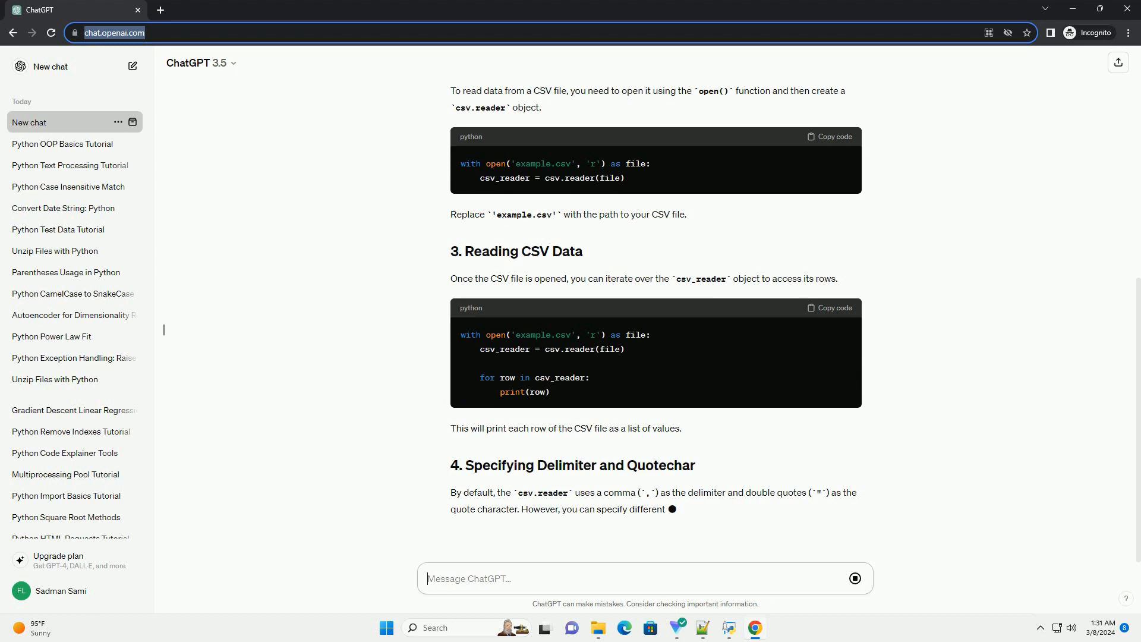
pyautogui.scroll(-3)
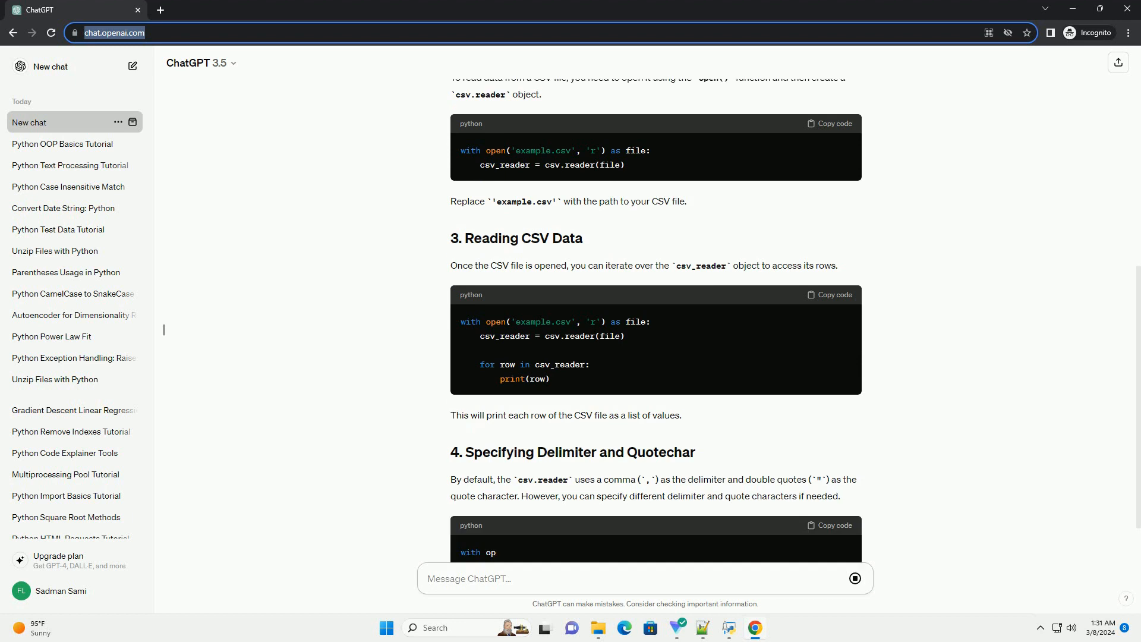
pyautogui.scroll(-3)
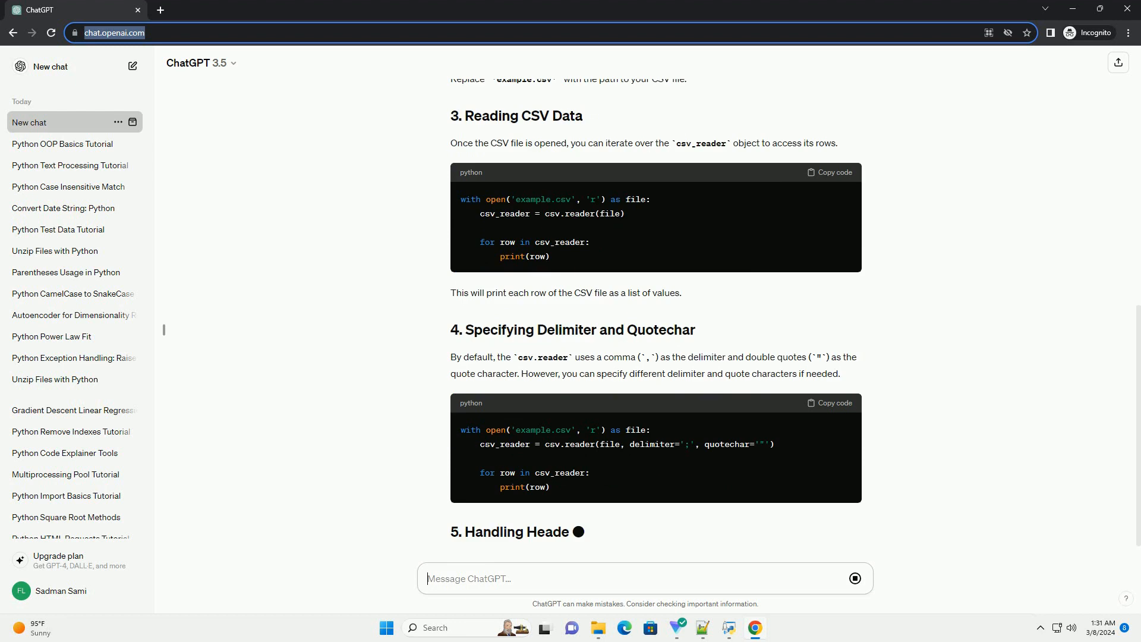
pyautogui.scroll(-3)
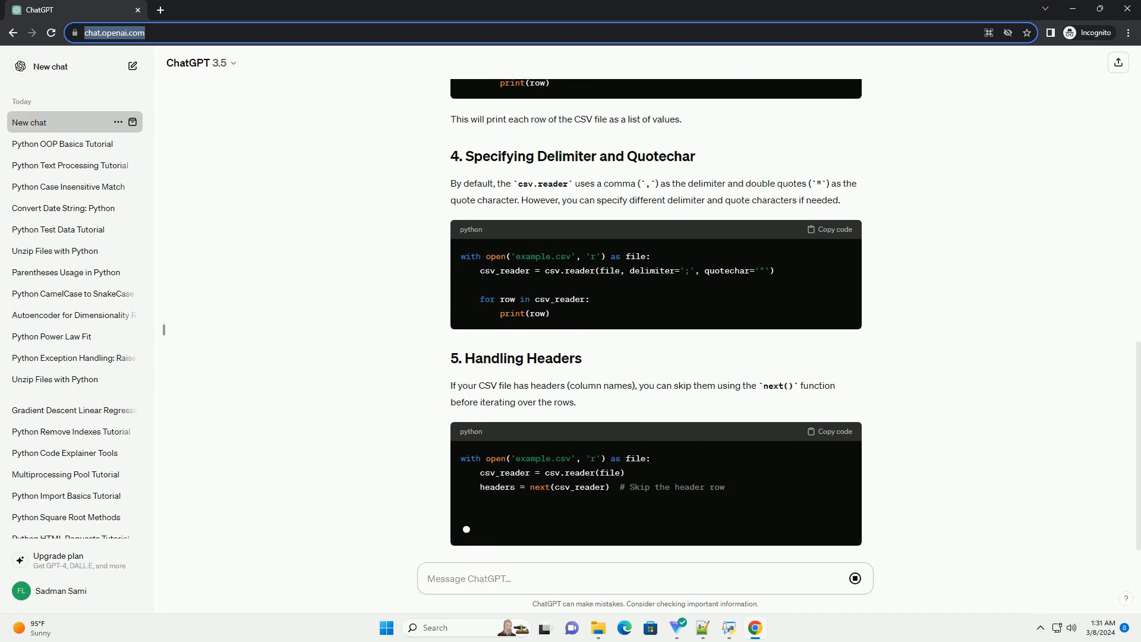
pyautogui.scroll(-3)
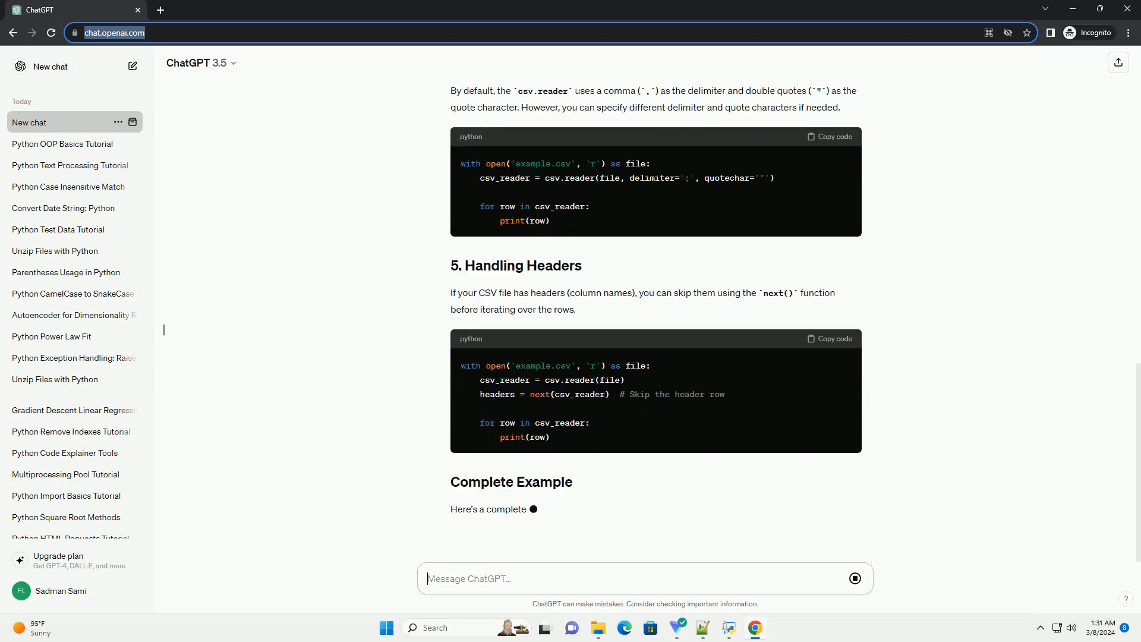
pyautogui.scroll(-3)
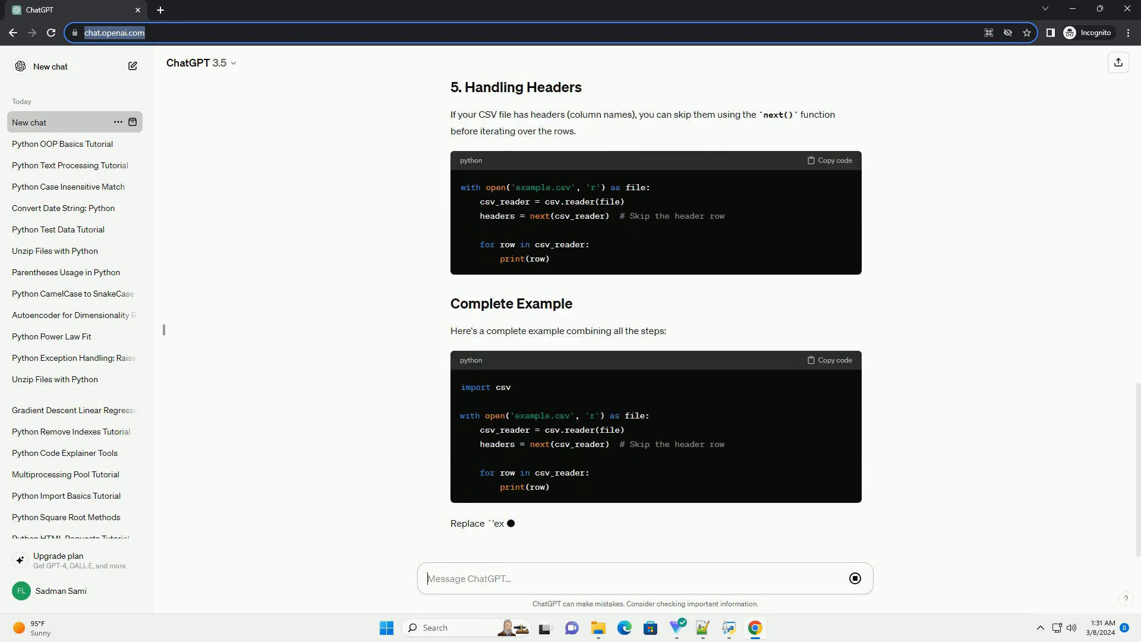
pyautogui.scroll(-3)
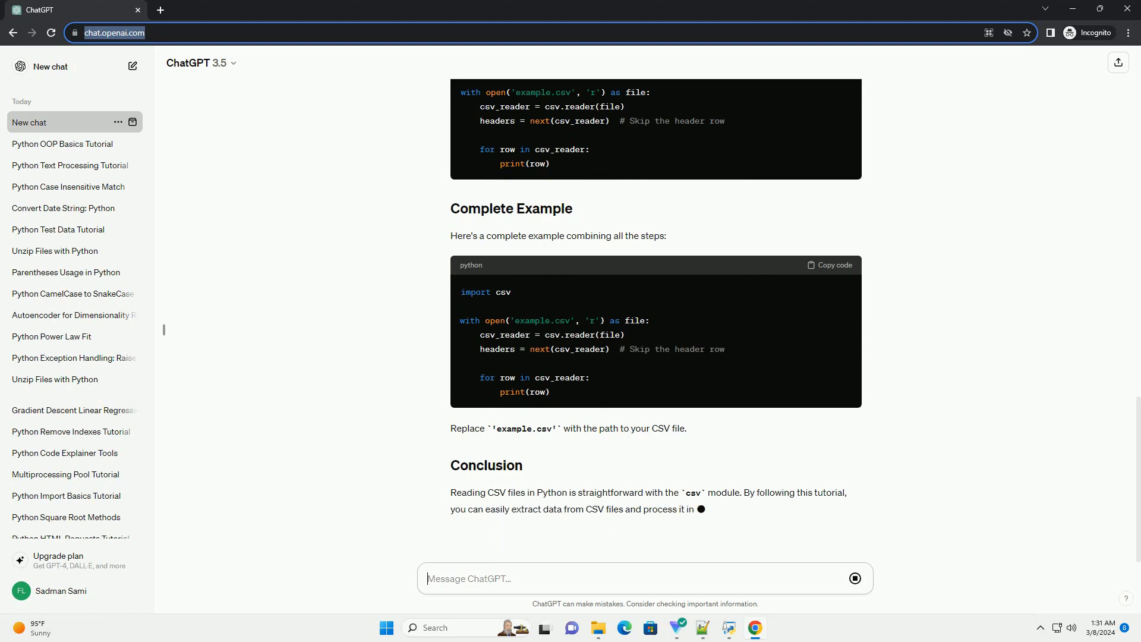
pyautogui.scroll(-3)
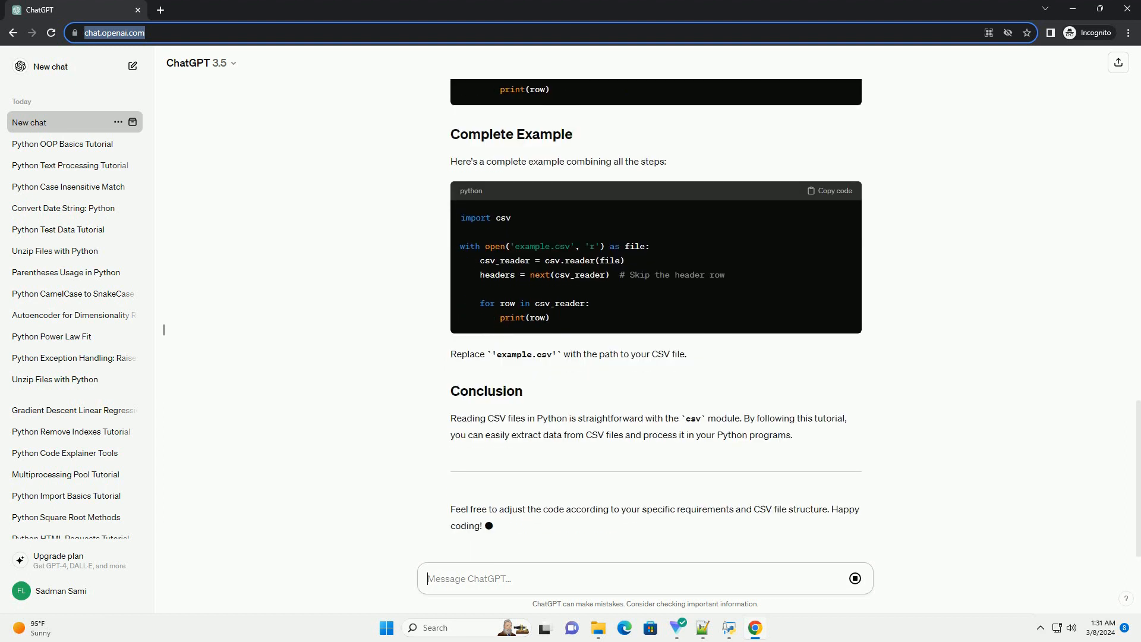
pyautogui.scroll(-3)
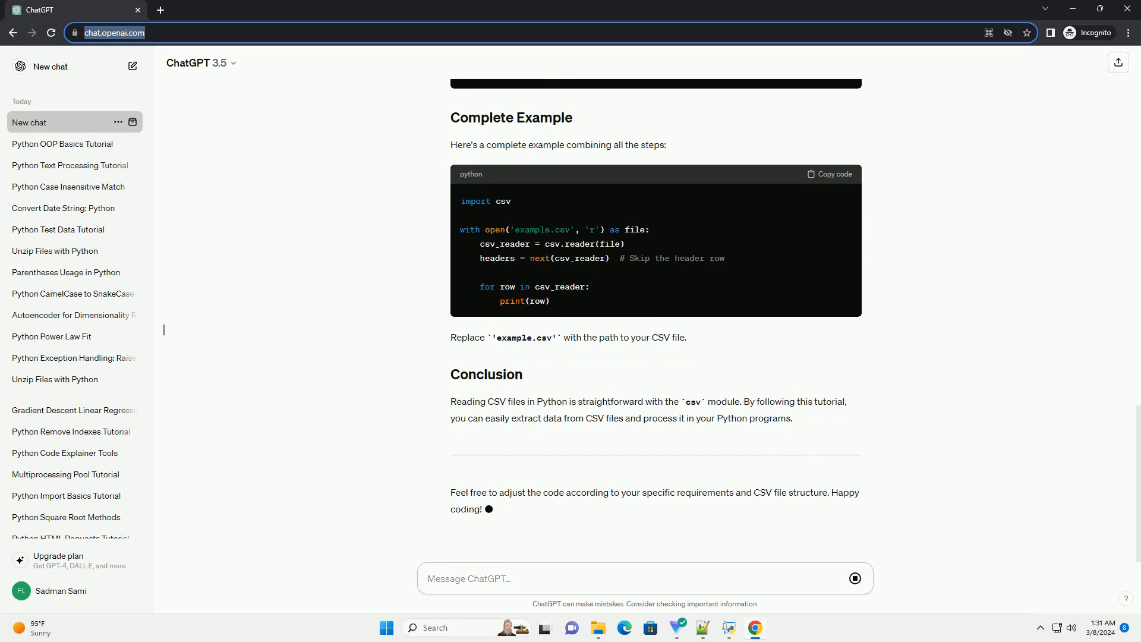